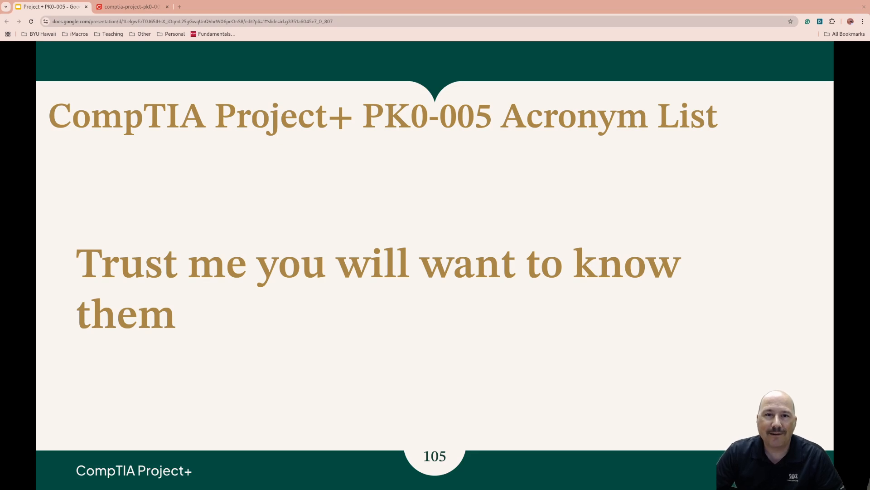
mouse_move(650, 437)
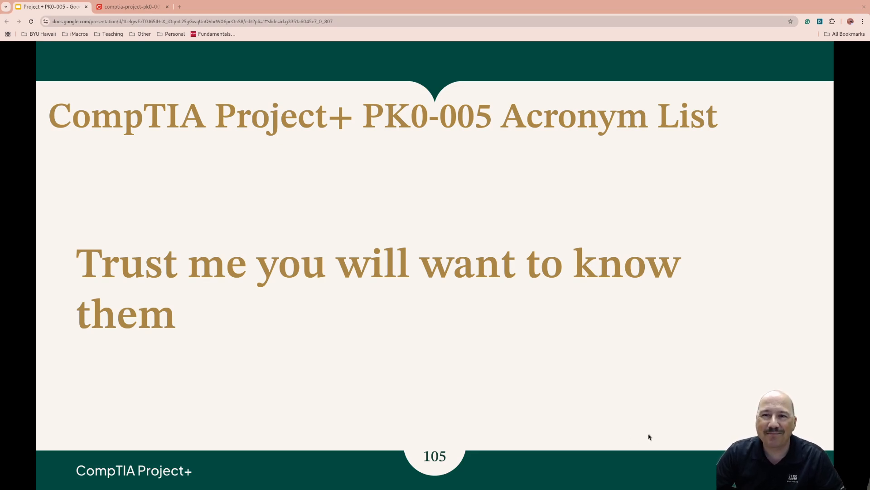
mouse_move(286, 278)
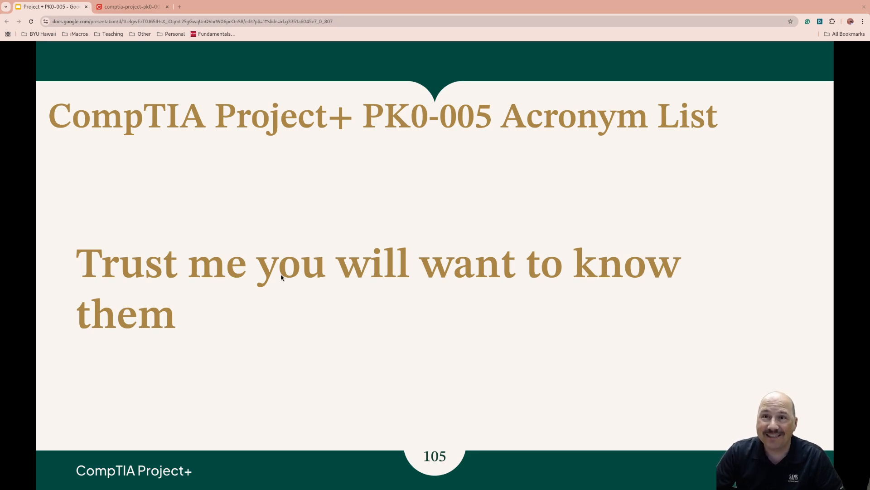
mouse_move(143, 43)
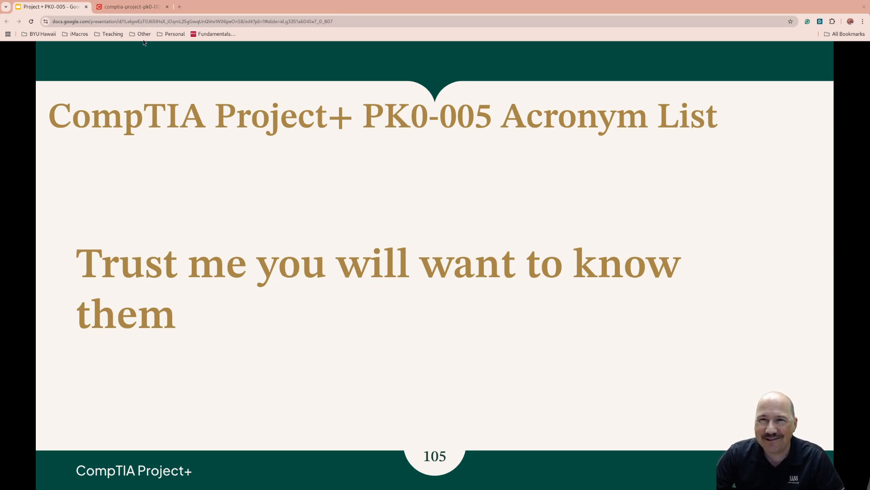
click(132, 6)
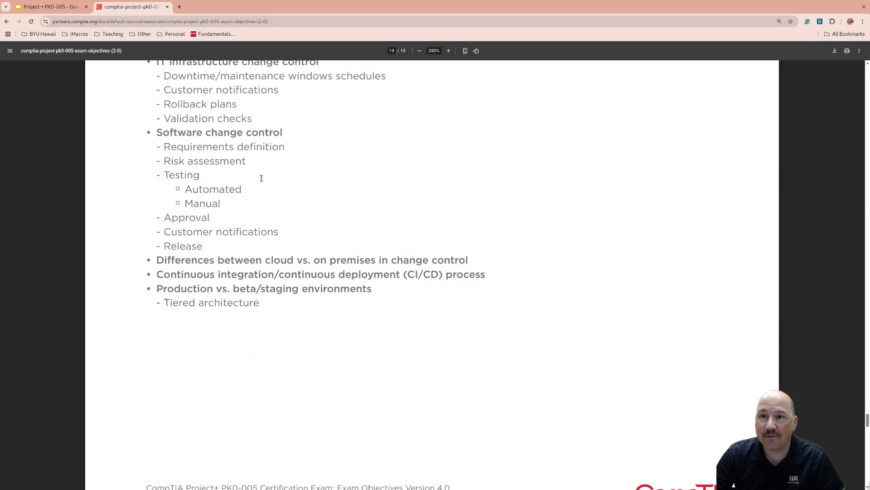
scroll(down, 3)
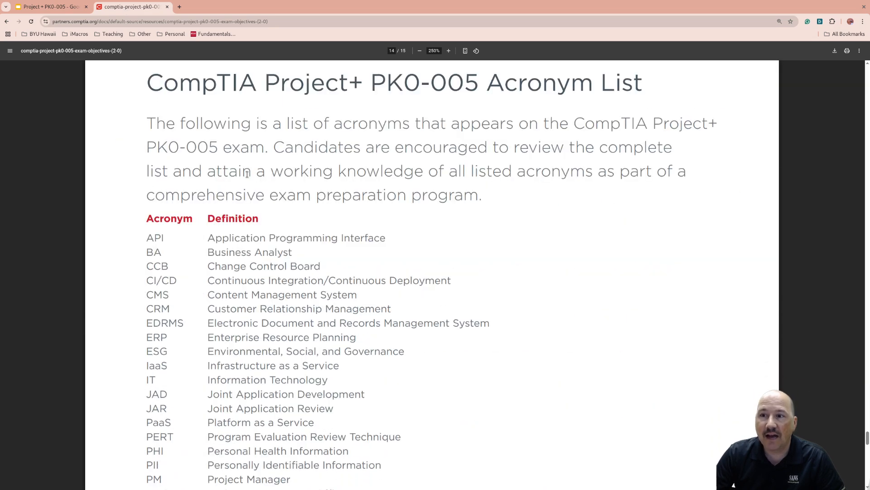
mouse_move(194, 252)
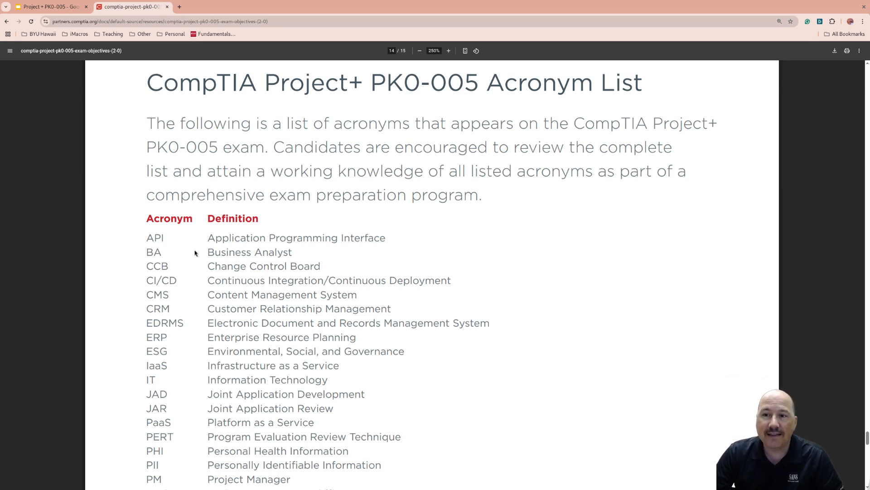
scroll(down, 3)
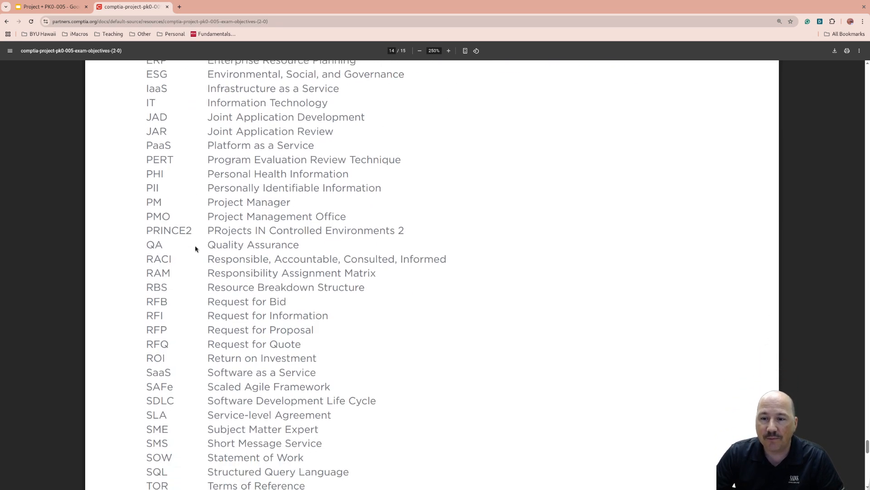
scroll(down, 3)
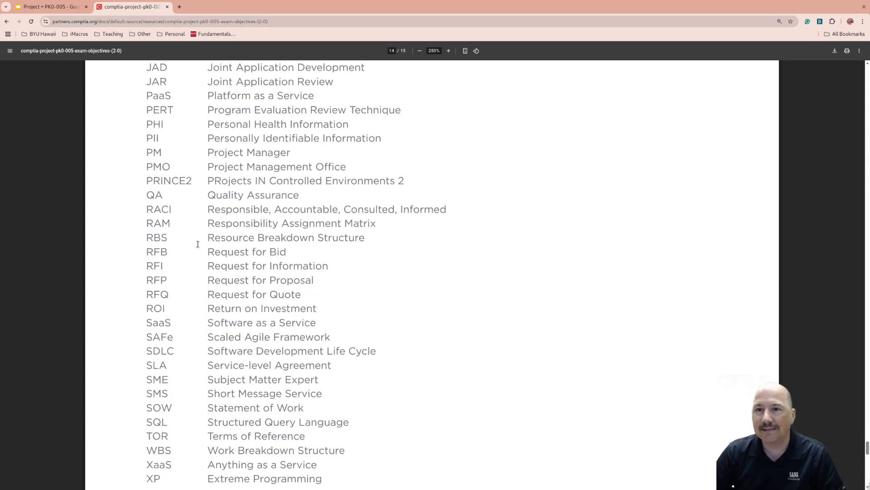
mouse_move(161, 180)
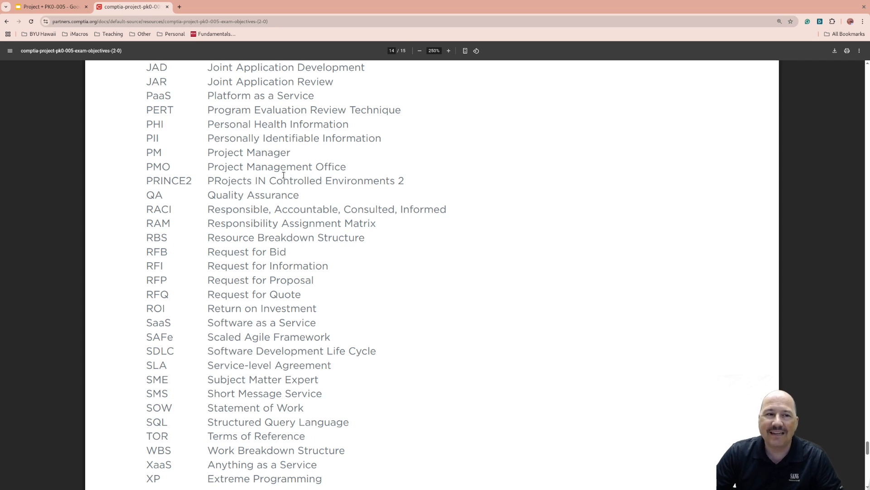
mouse_move(201, 125)
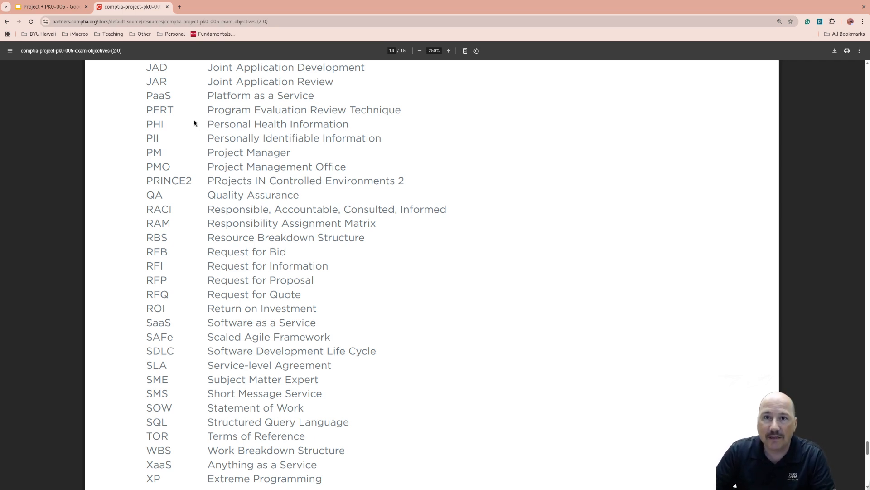
click(50, 6)
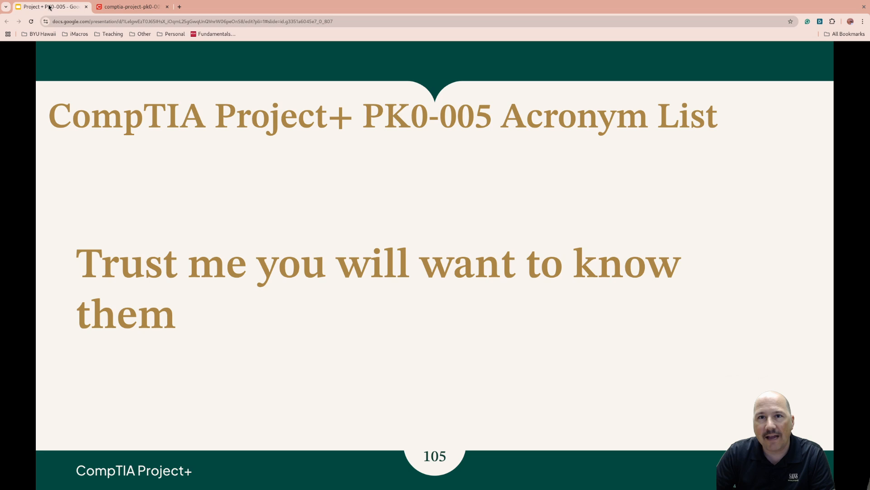